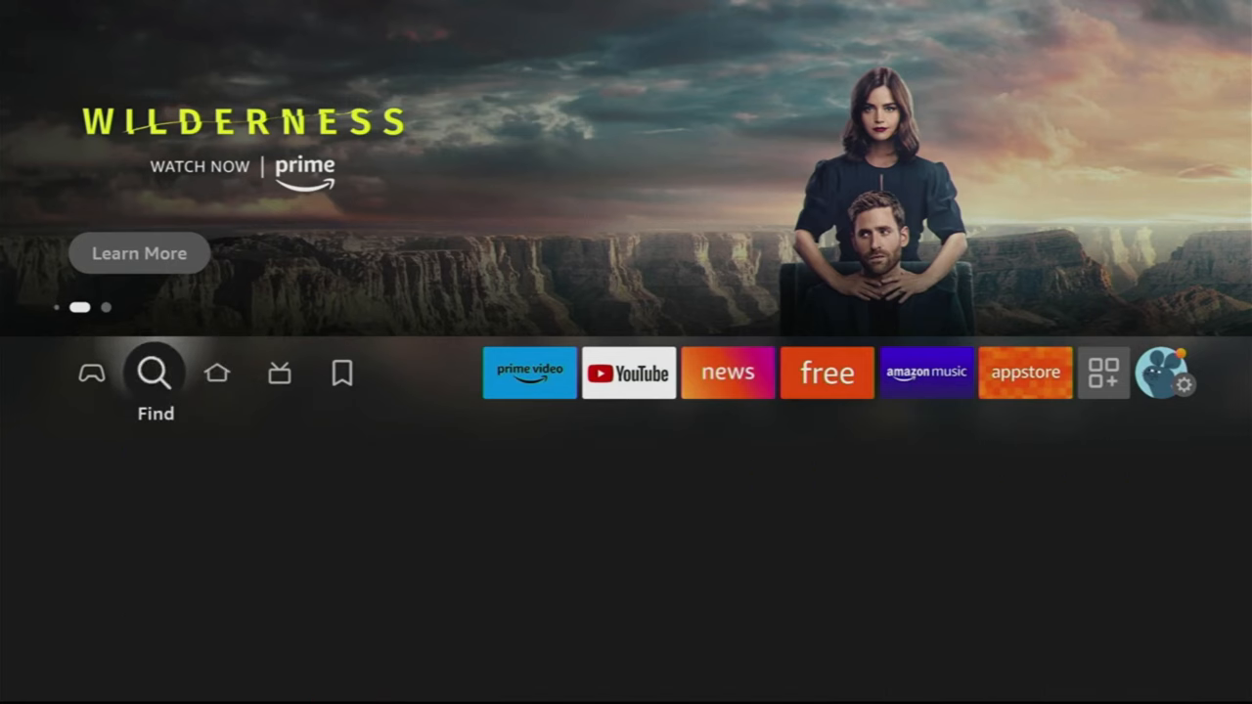
# Search for 'Dow' from the home screen and choose the Downloader suggestion.
pyautogui.click(155, 372)
pyautogui.write('Do')
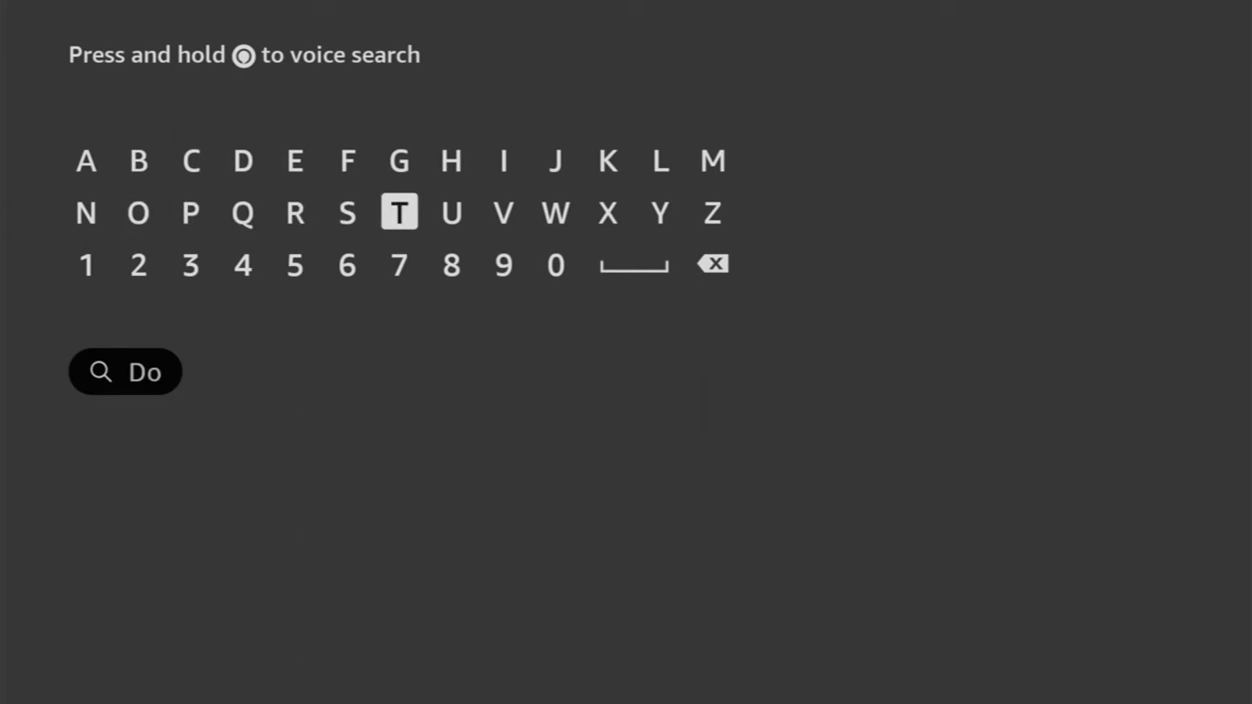
pyautogui.click(556, 211)
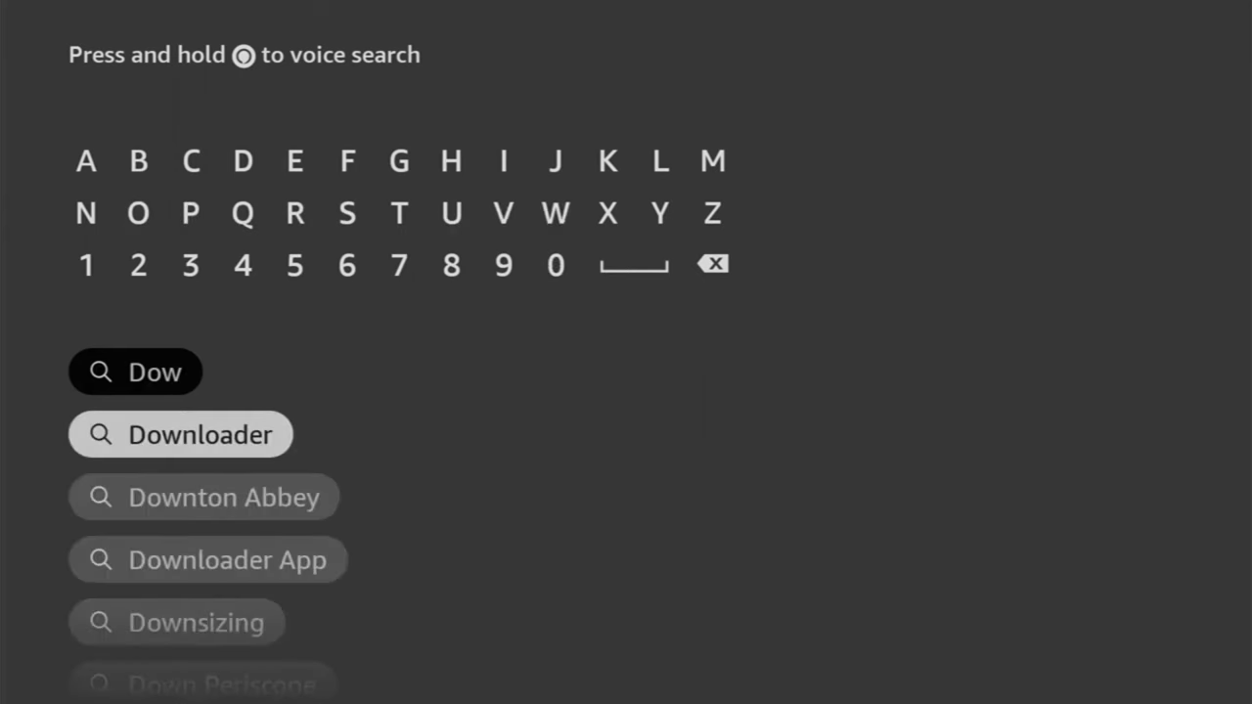
pyautogui.click(180, 435)
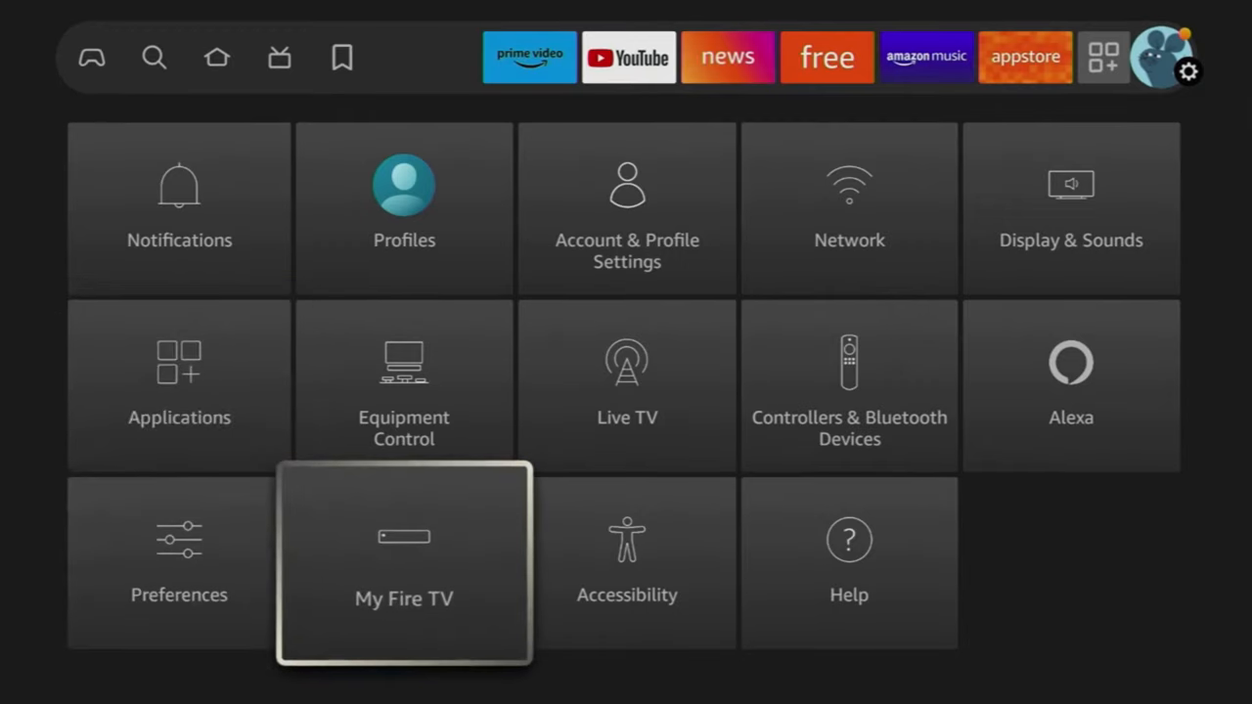
# Go into My Fire TV from the Settings grid.
pyautogui.click(403, 576)
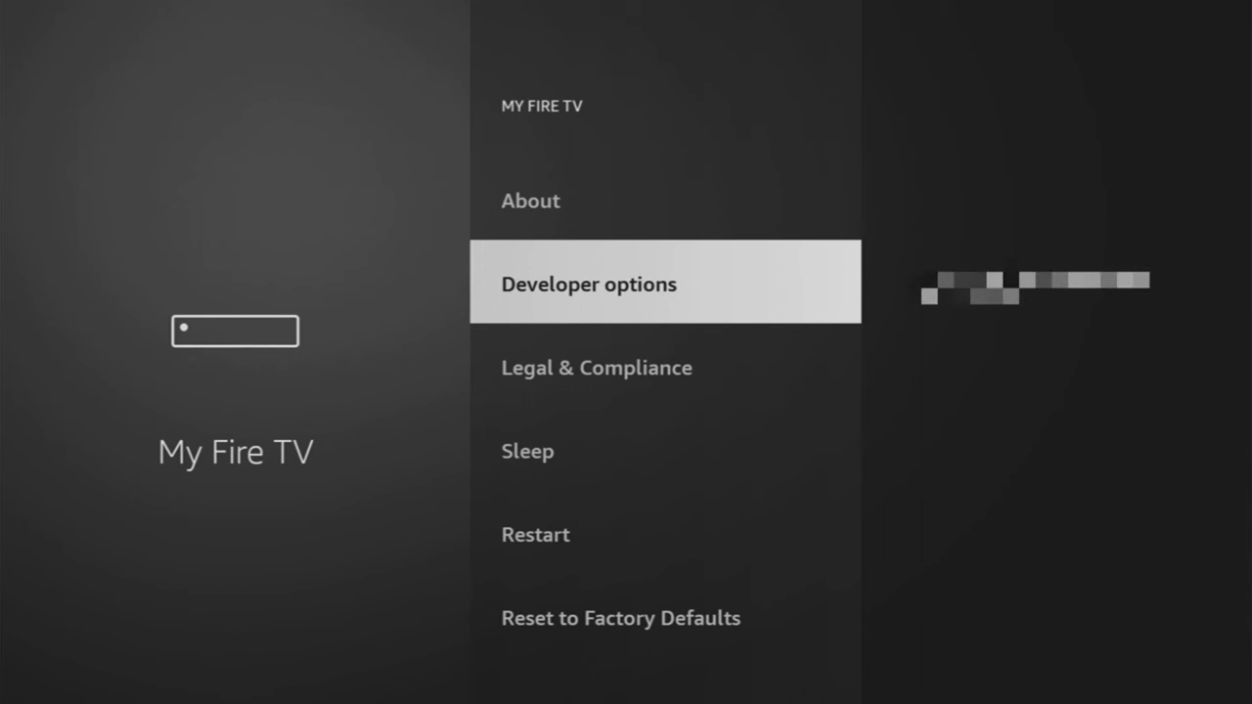
pyautogui.press('up')
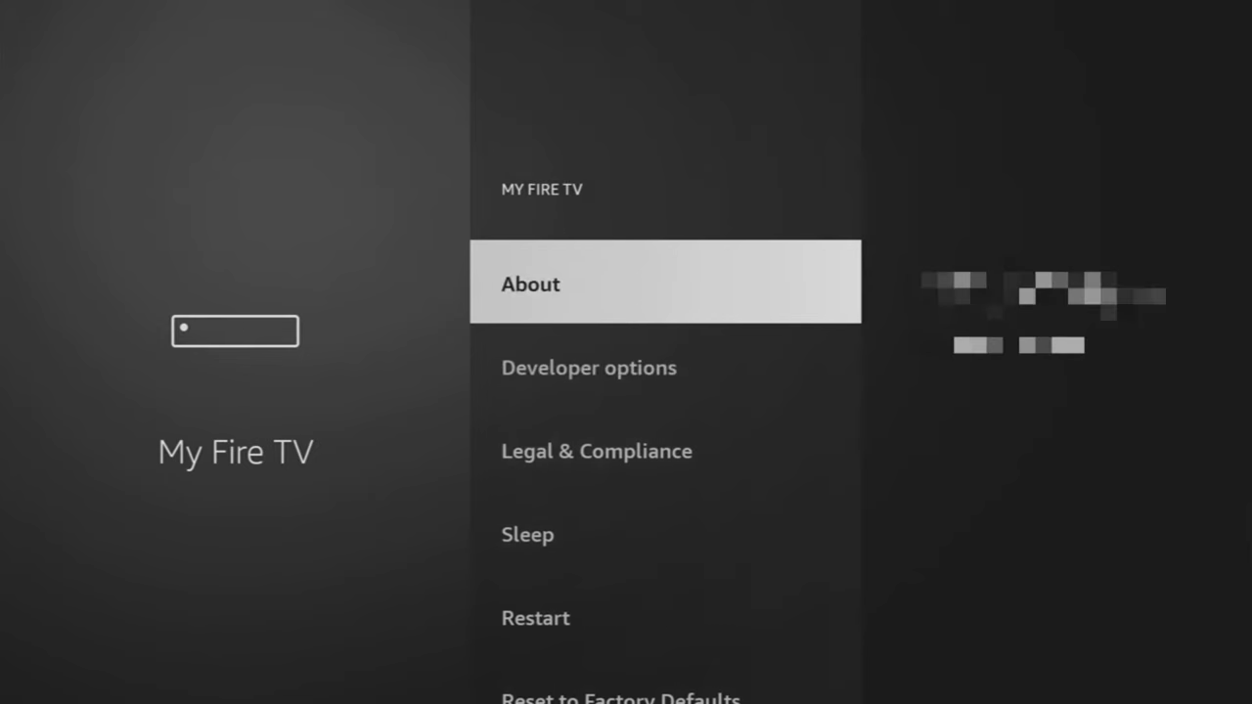
pyautogui.click(665, 282)
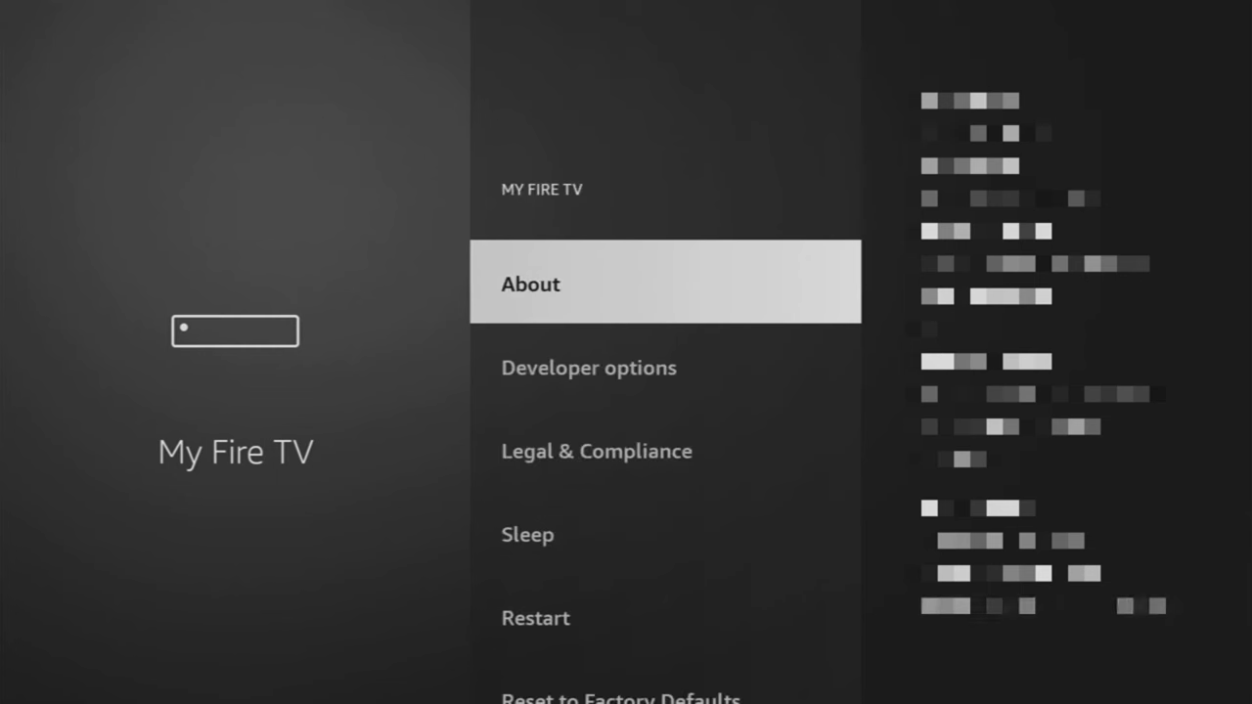
pyautogui.press('Down')
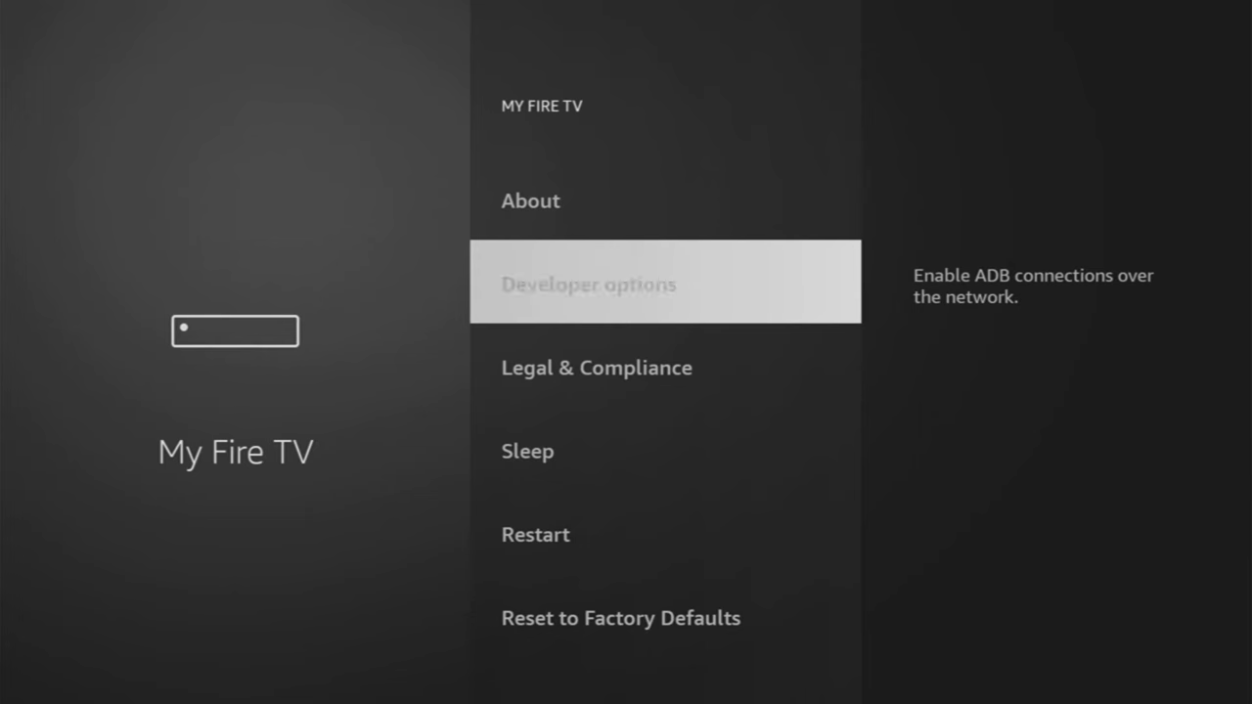
# Enter Developer options and turn ADB debugging ON.
pyautogui.click(665, 281)
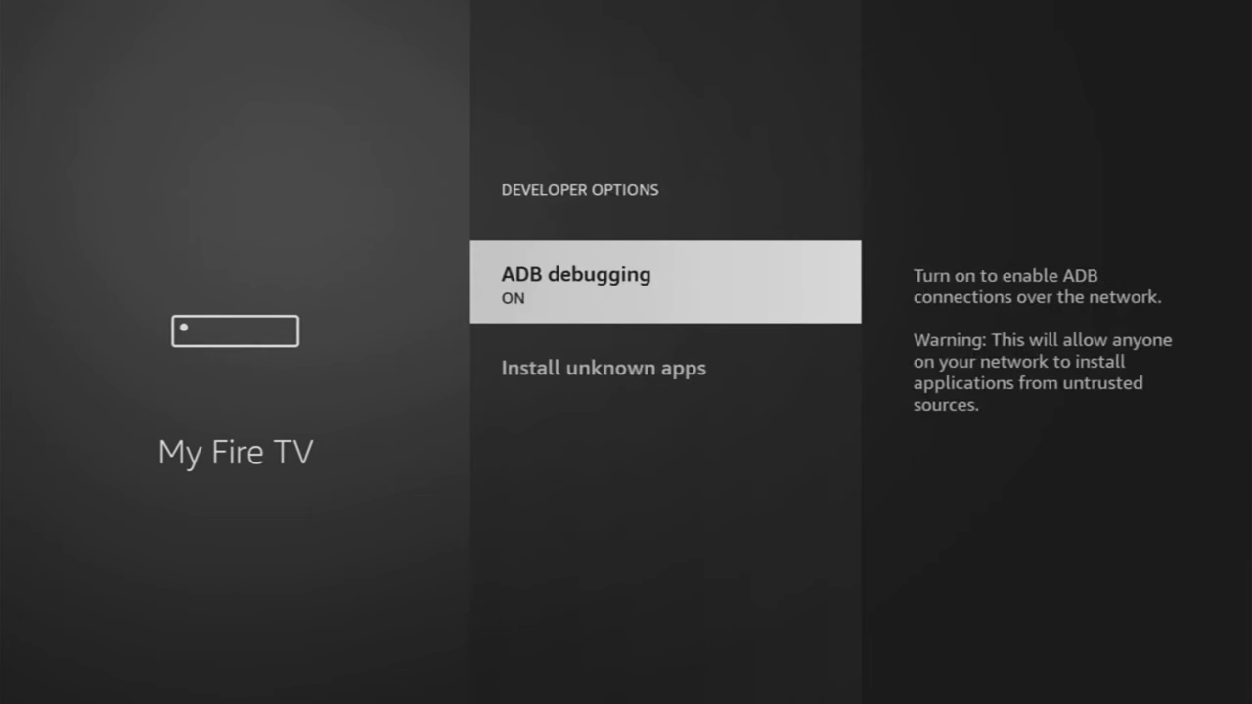
pyautogui.click(602, 368)
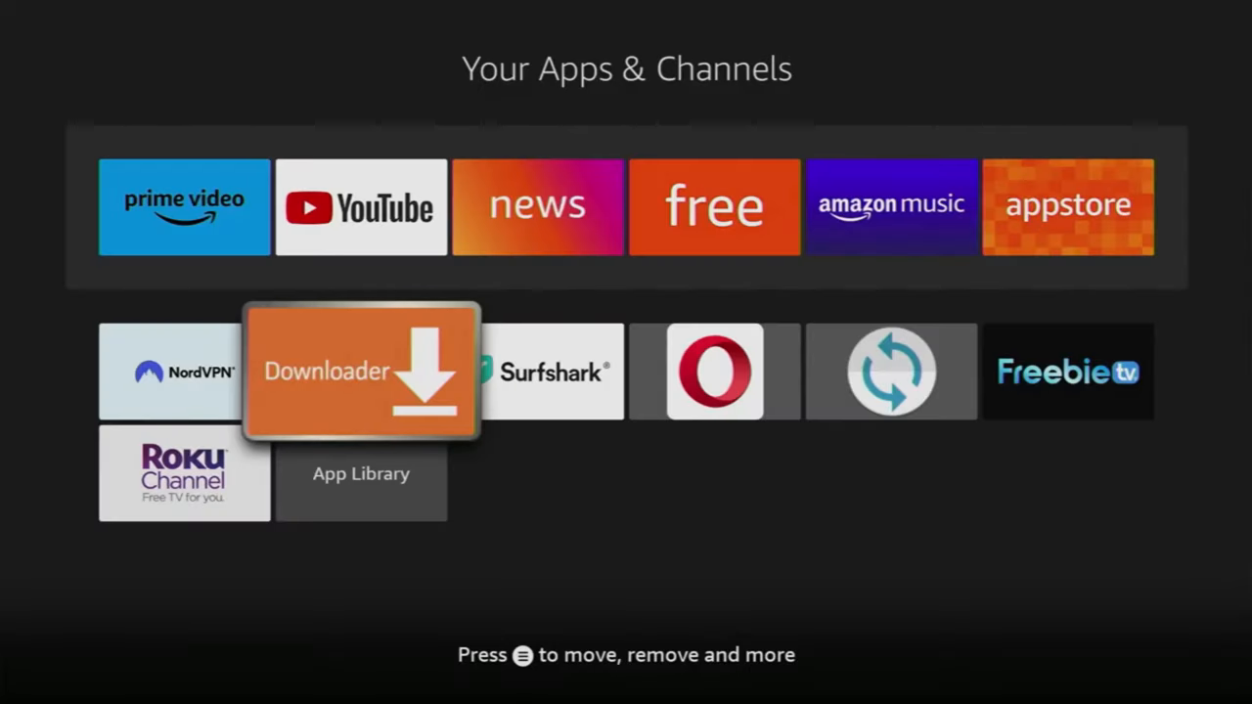
# Launch Downloader and load the page for code 28907.
pyautogui.click(356, 371)
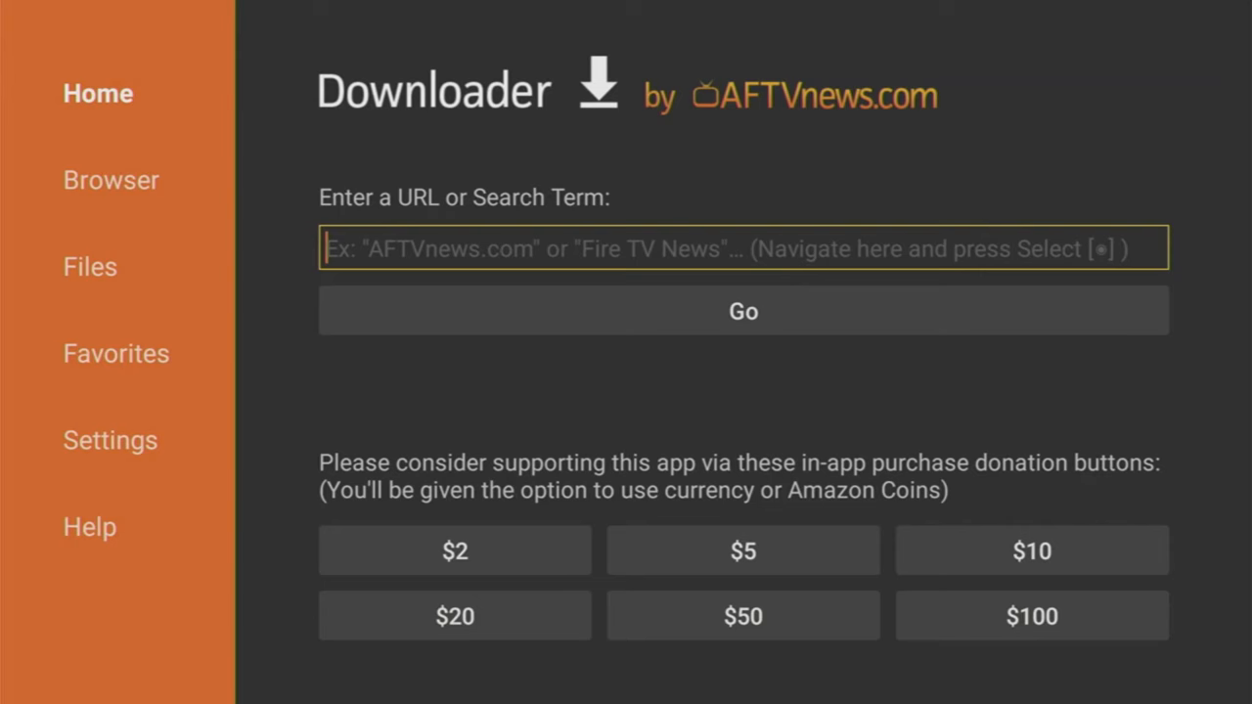
pyautogui.click(744, 247)
pyautogui.write('28907')
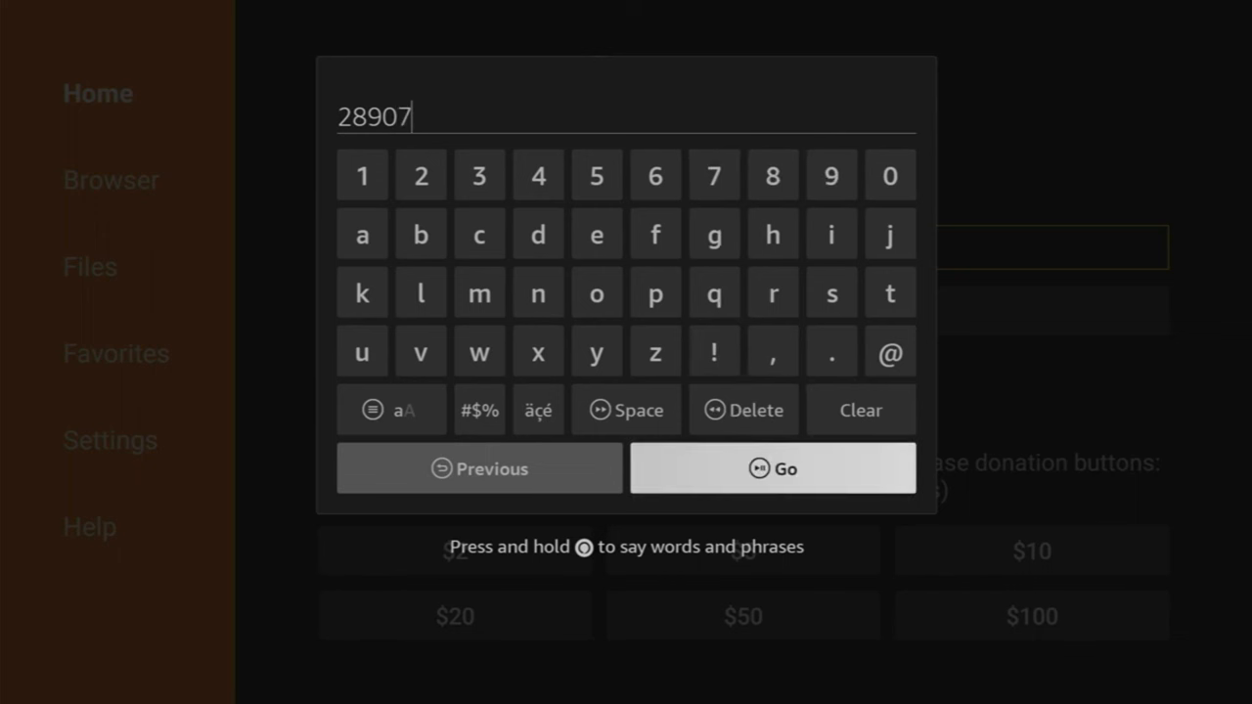
pyautogui.click(773, 469)
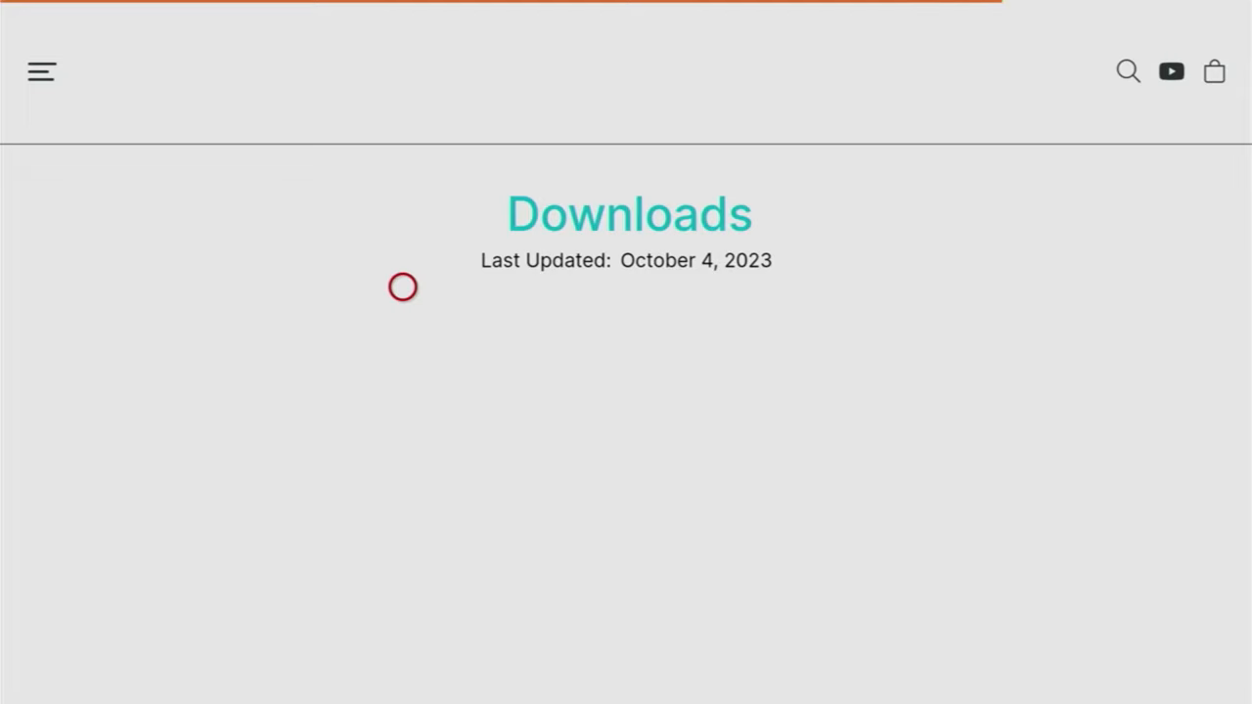
# Close the ad popup and scroll to the Download - Fire TV/Android TV button.
pyautogui.scroll(-3)
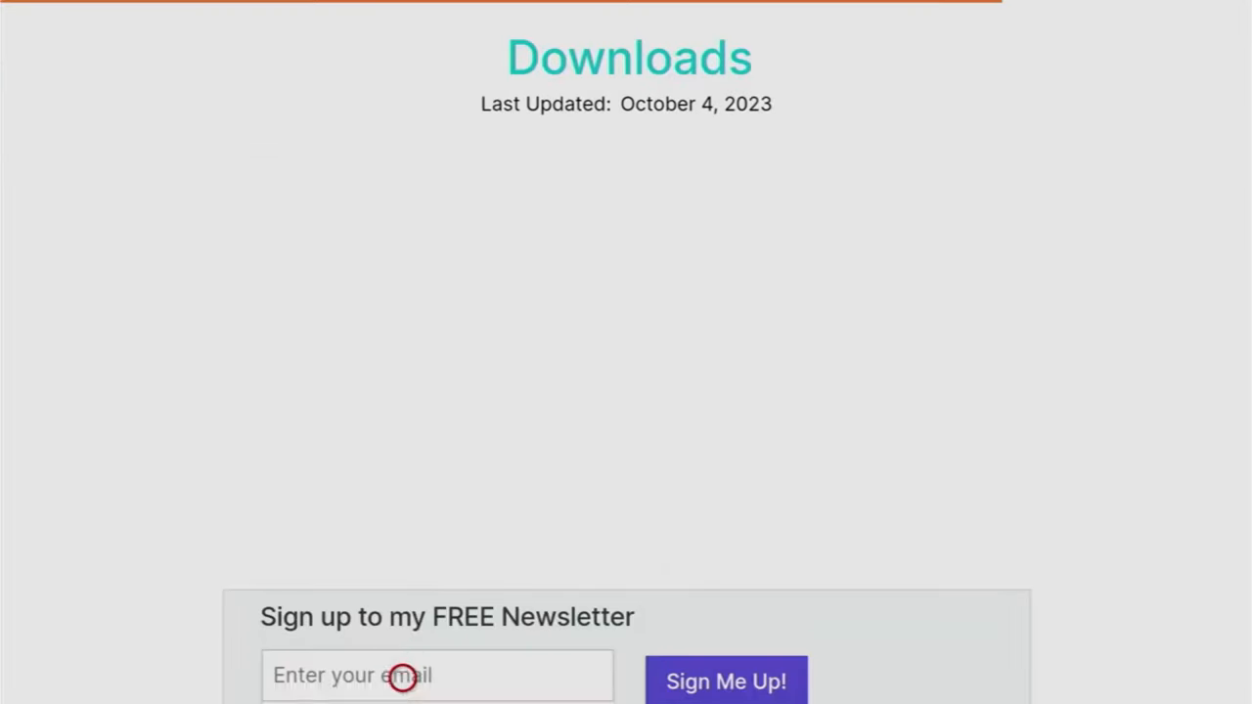
pyautogui.scroll(-3)
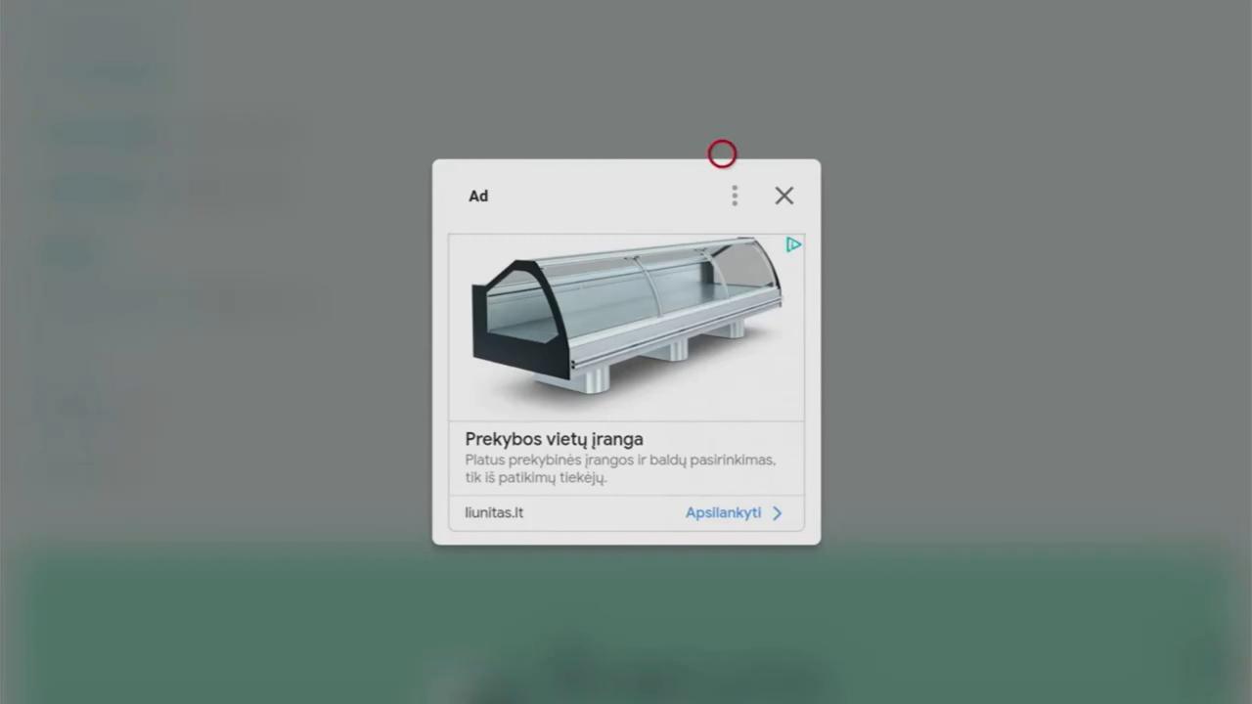
pyautogui.click(783, 195)
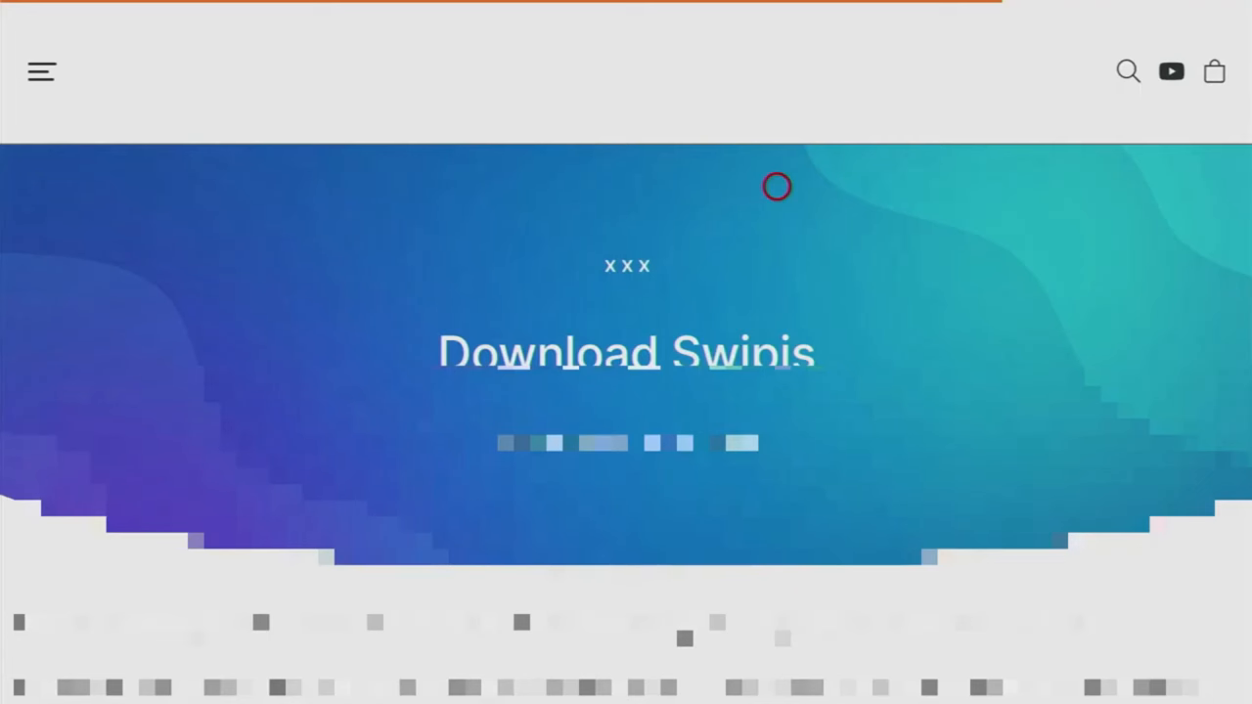
pyautogui.scroll(-3)
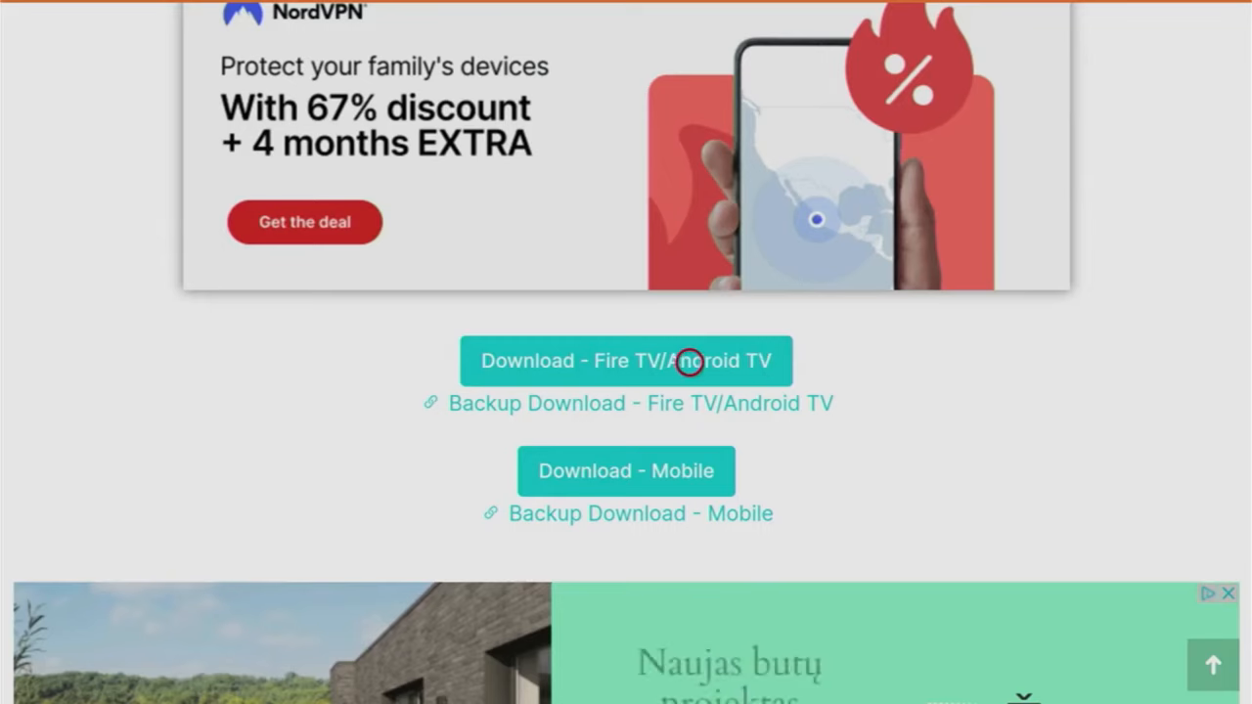
pyautogui.moveTo(809, 362)
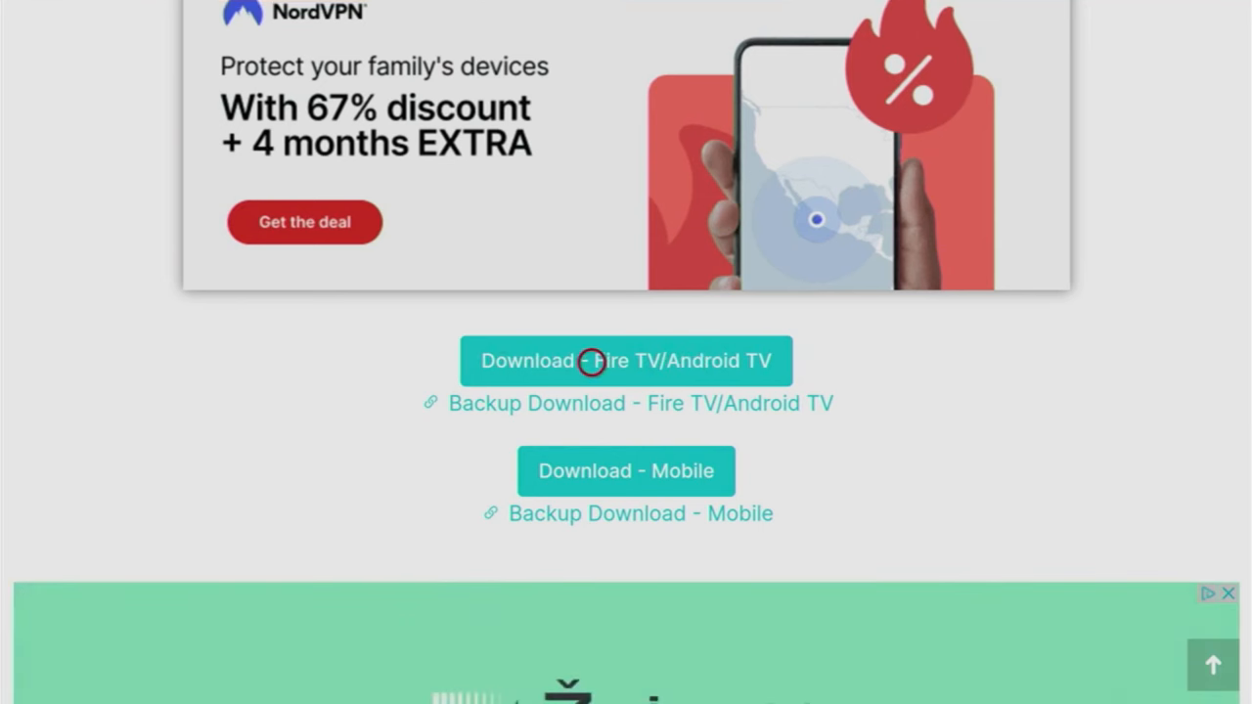
# Download and install the Swipis Fire TV APK, then delete its installer file.
pyautogui.click(594, 360)
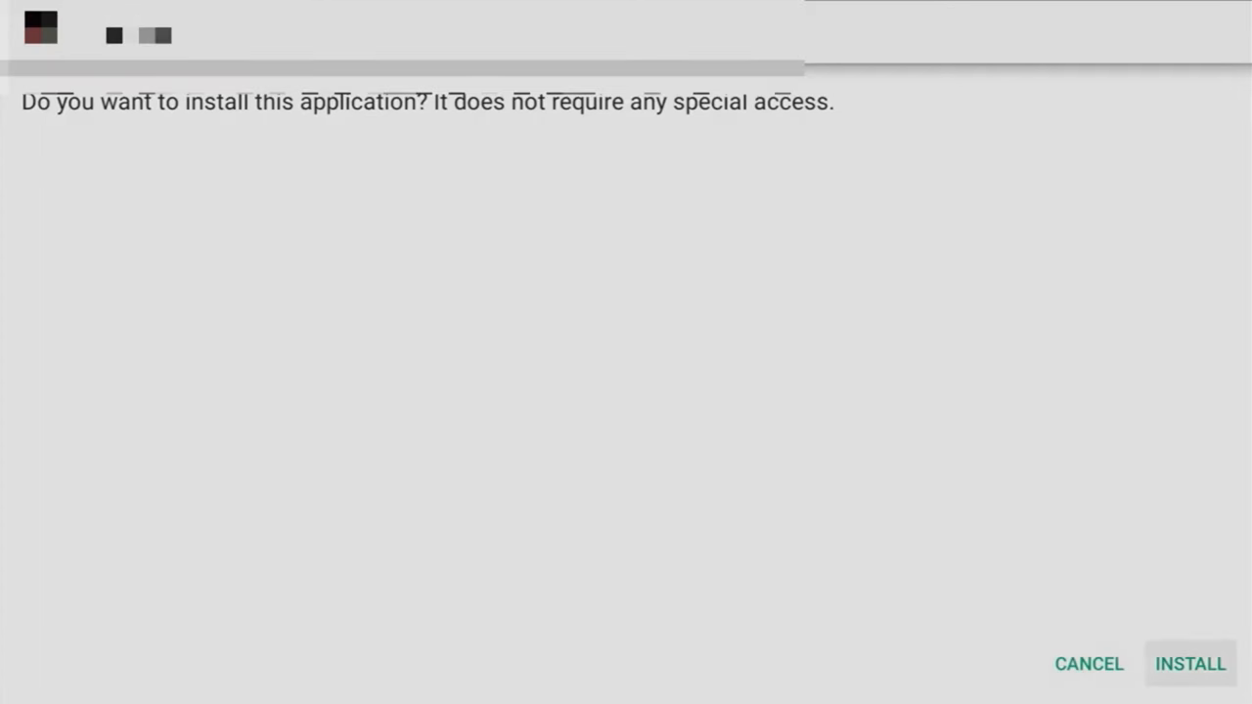
pyautogui.click(1197, 665)
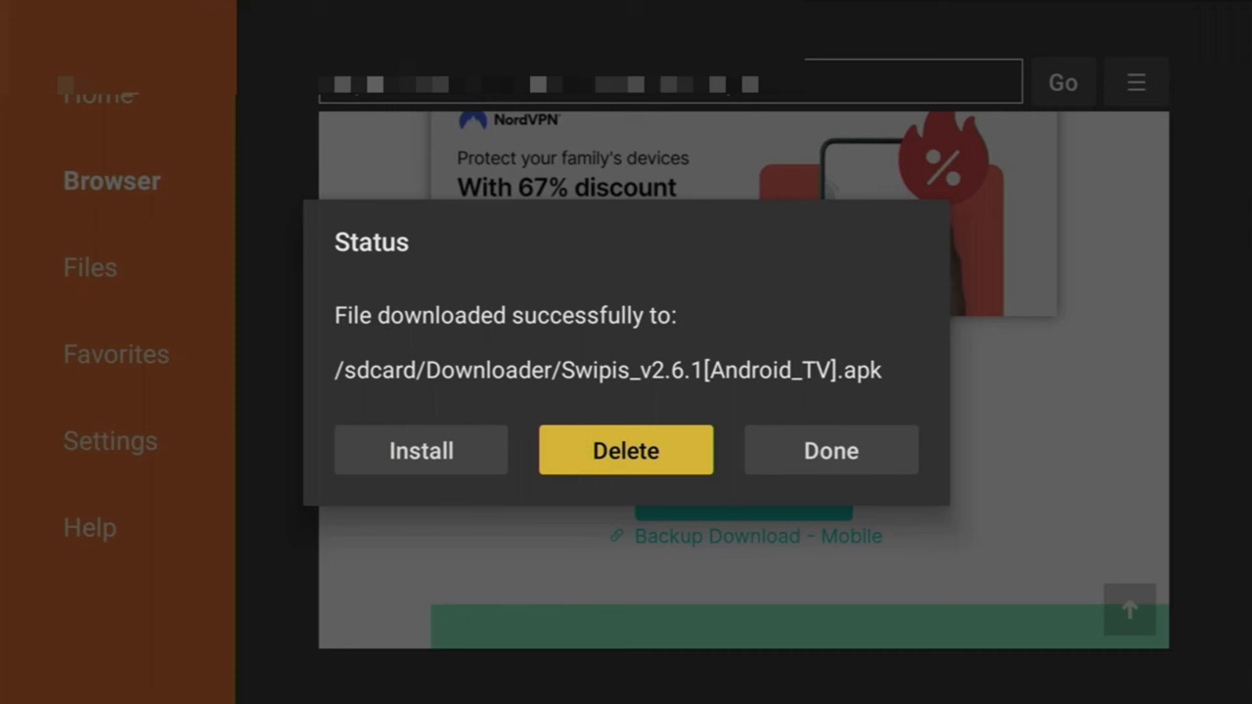
pyautogui.click(626, 450)
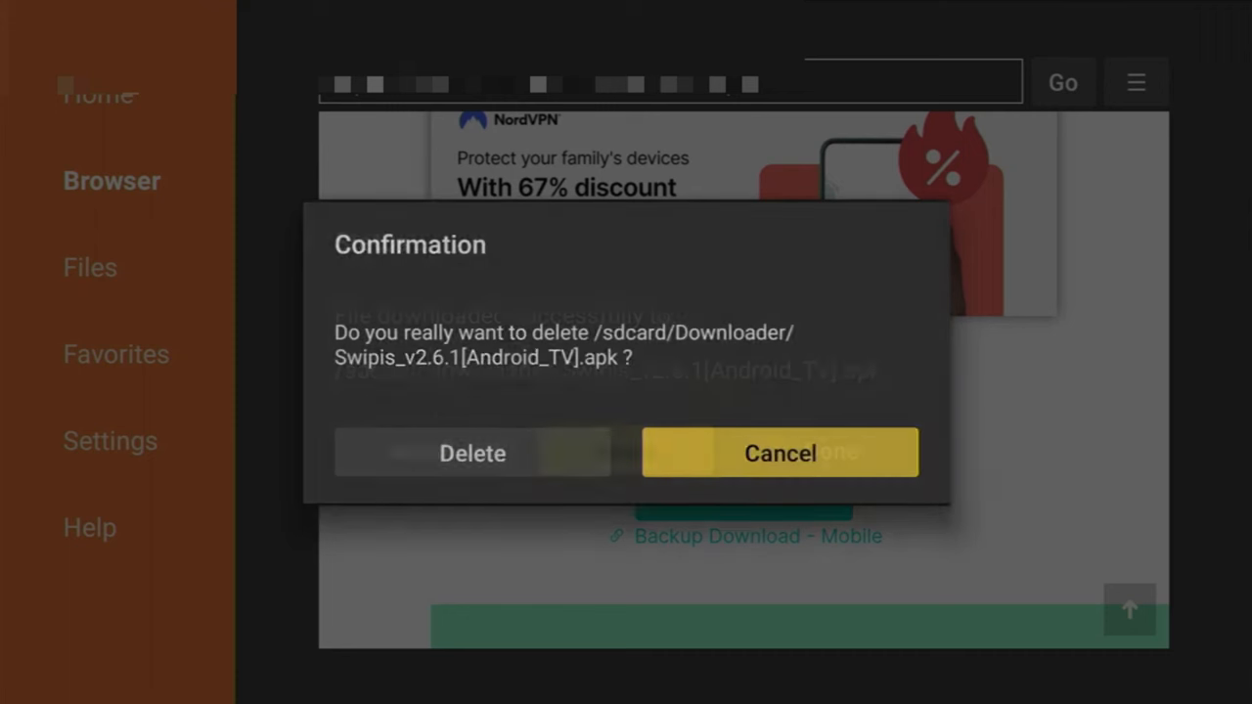